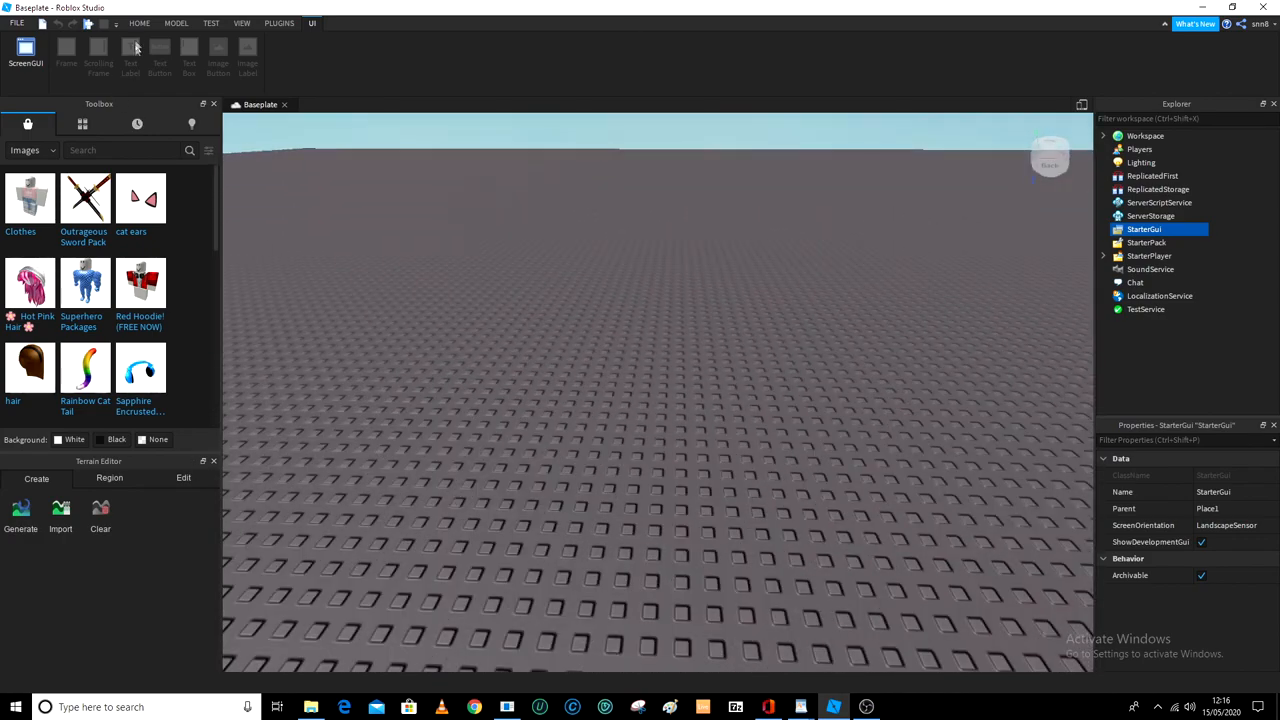
# Open StarterGui's Insert Object list and scroll through the available object types
pyautogui.click(176, 23)
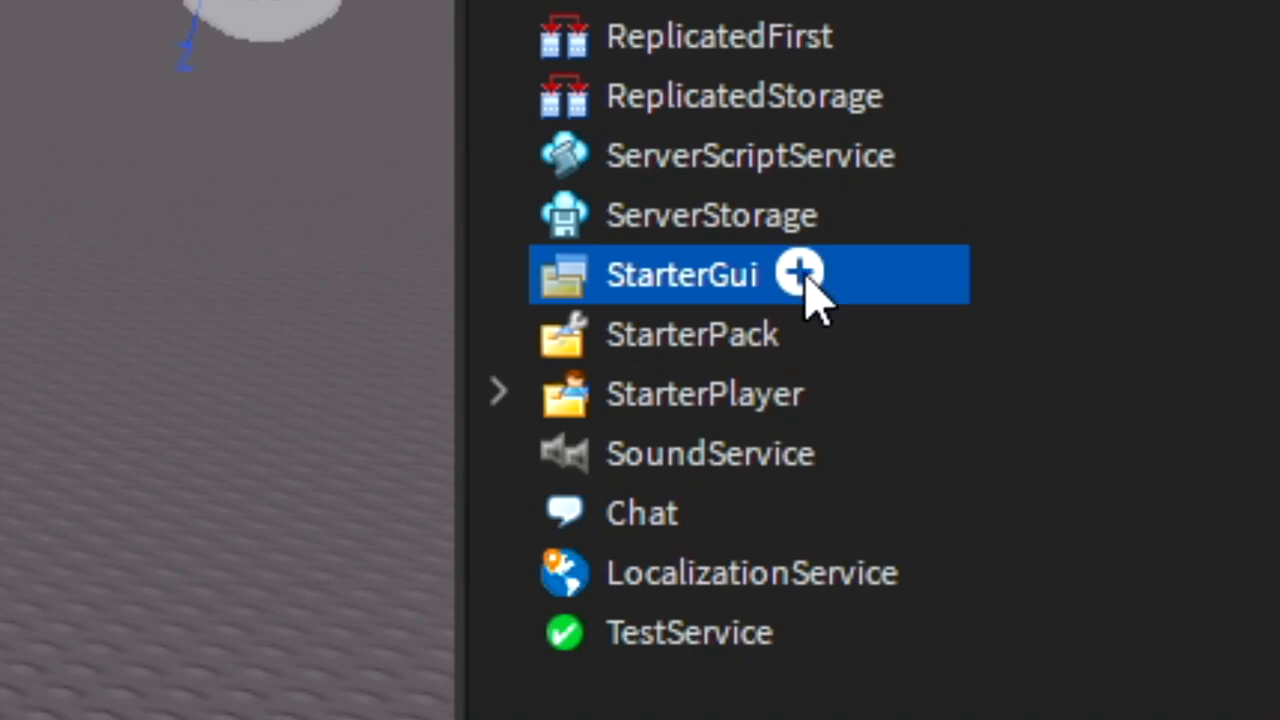
pyautogui.click(797, 272)
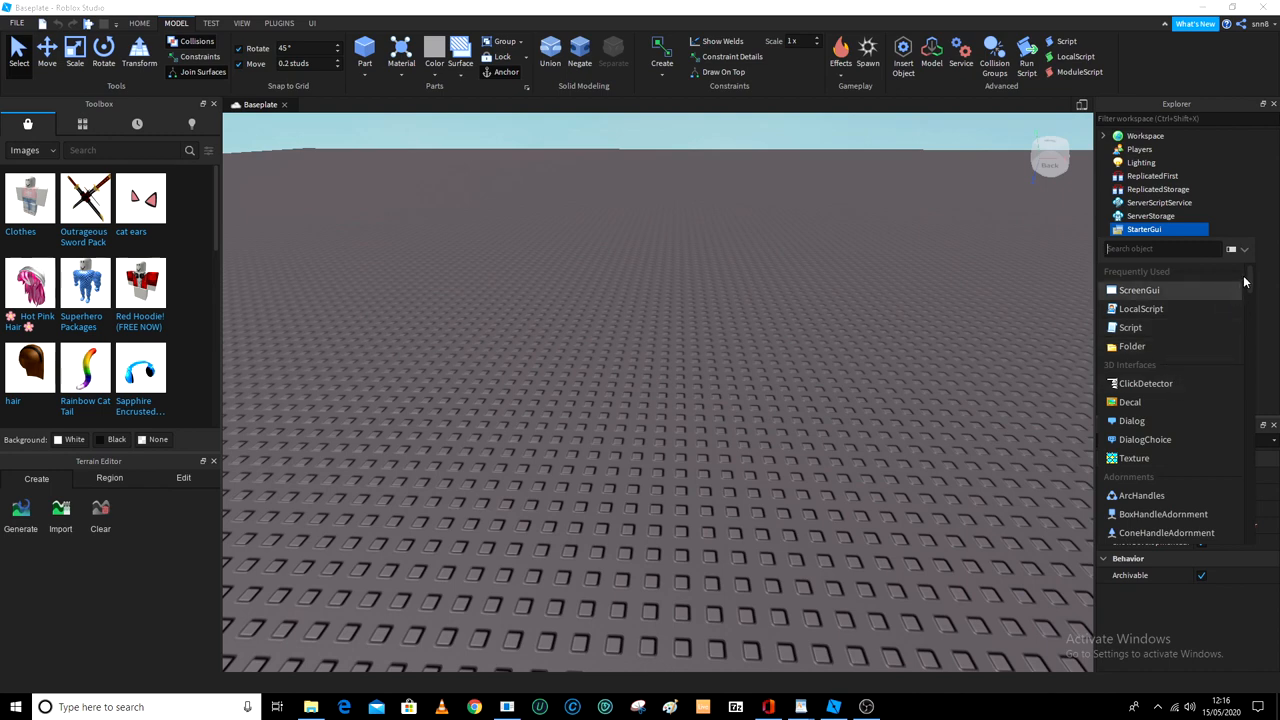
pyautogui.scroll(-3)
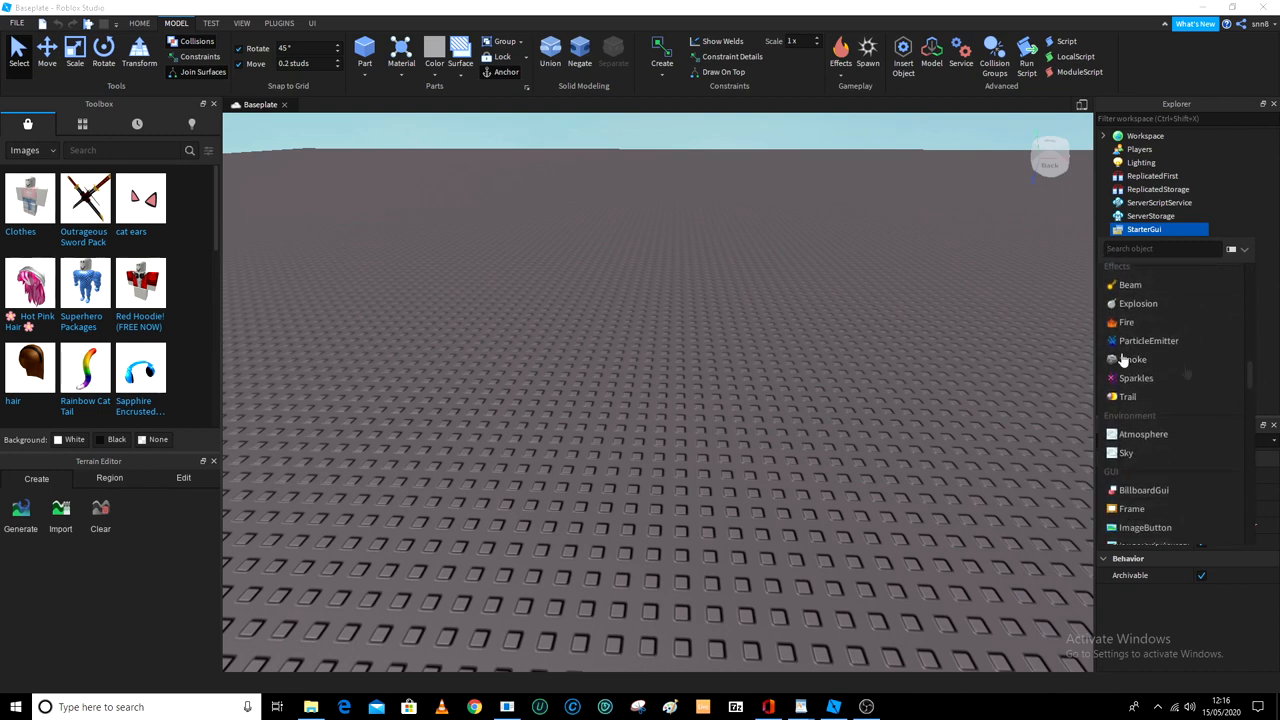
pyautogui.scroll(-3)
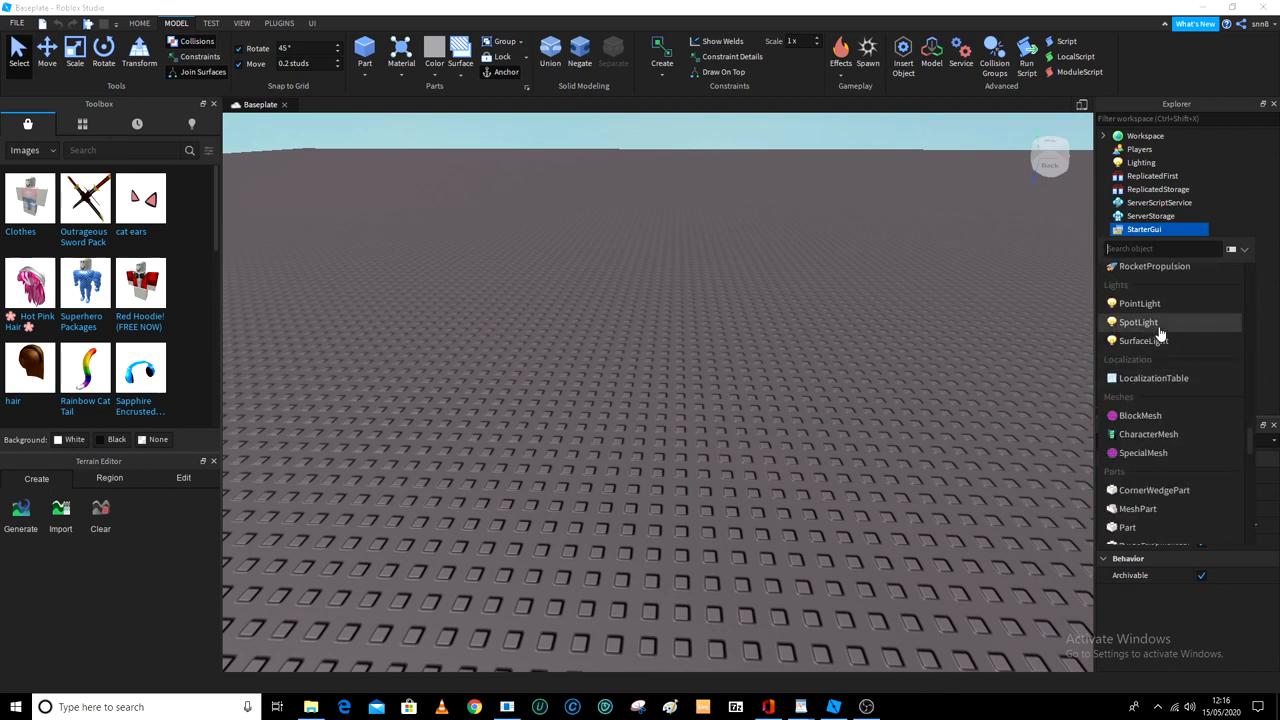
pyautogui.scroll(-3)
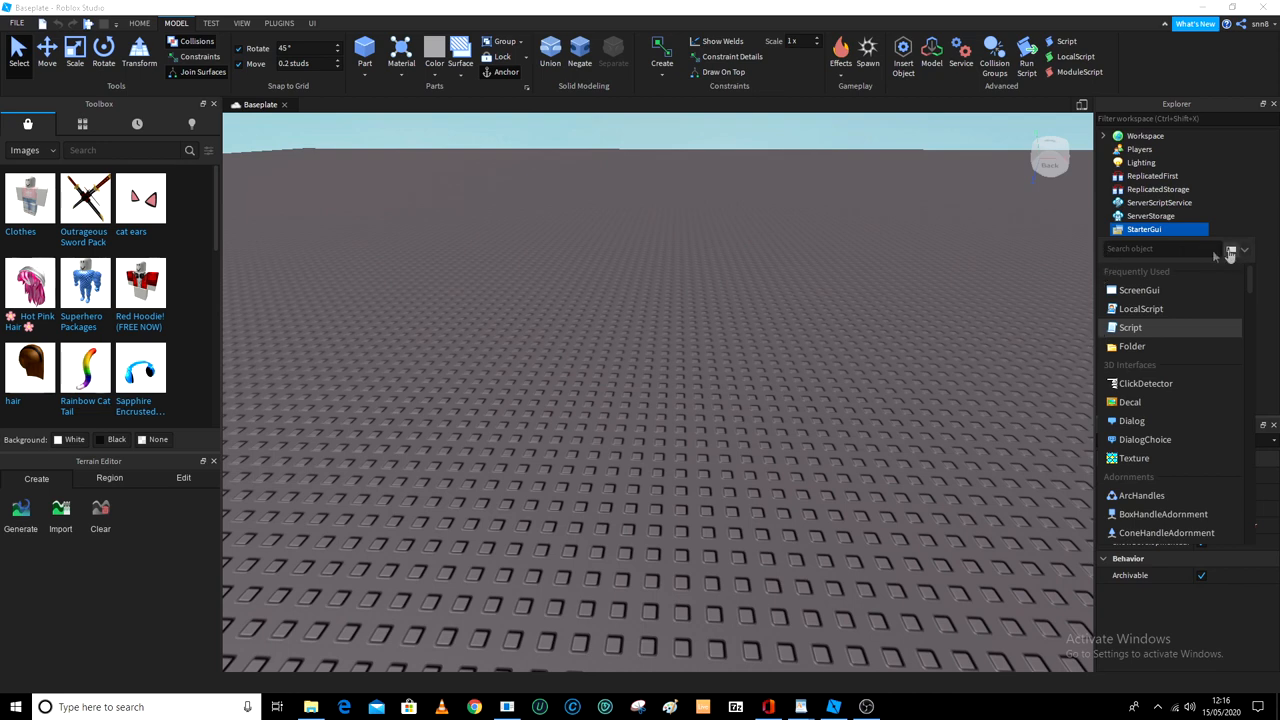
pyautogui.moveTo(1214, 404)
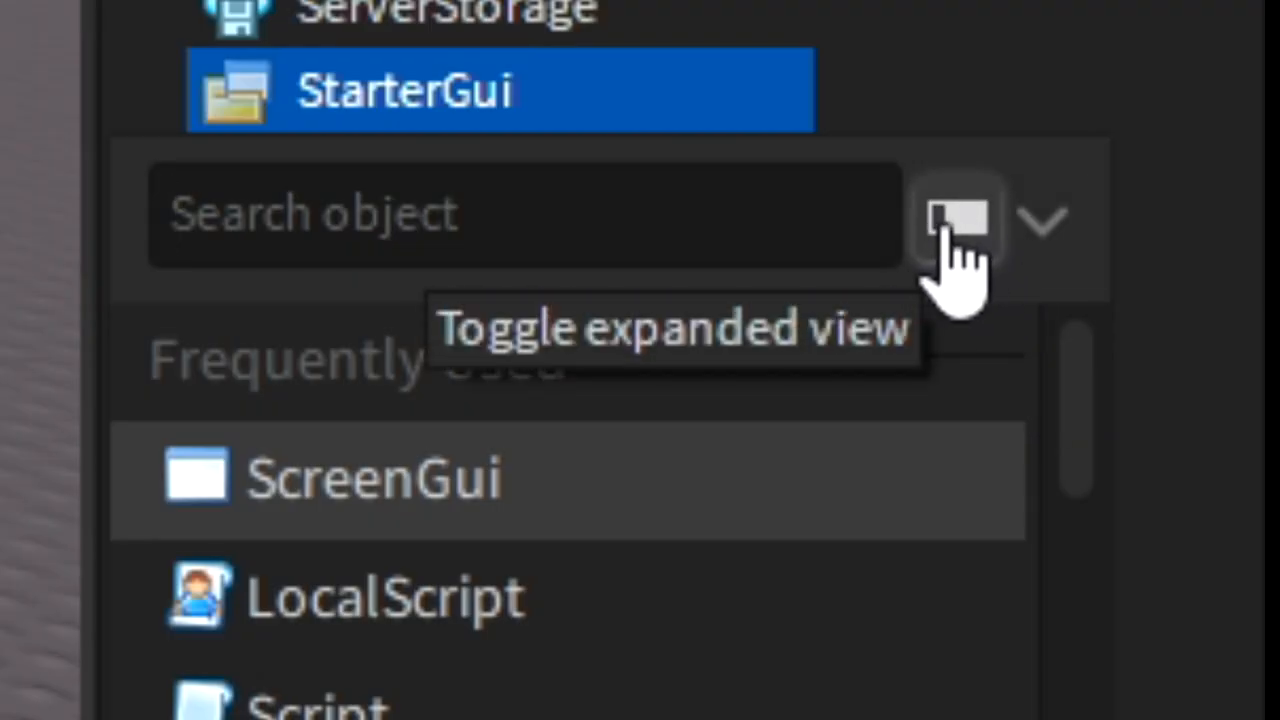
# Switch StarterGui's Insert Object list to the expanded multi-column view
pyautogui.click(951, 217)
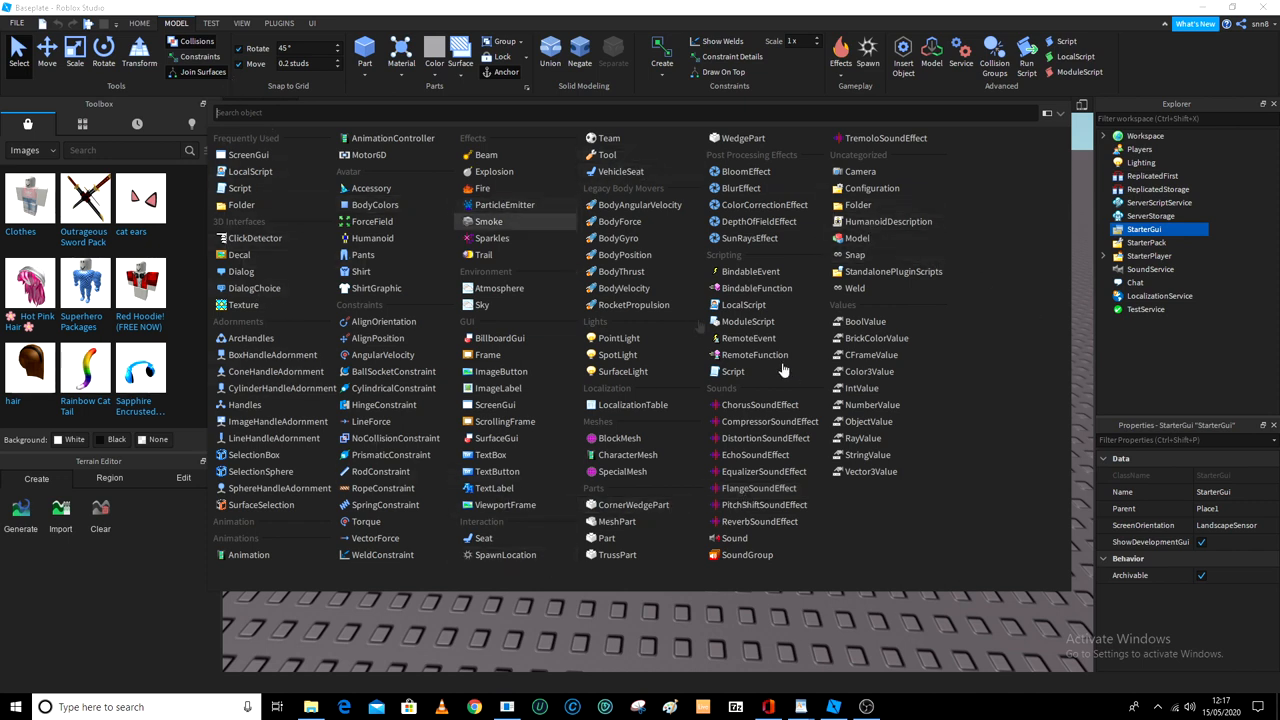
pyautogui.moveTo(888, 221)
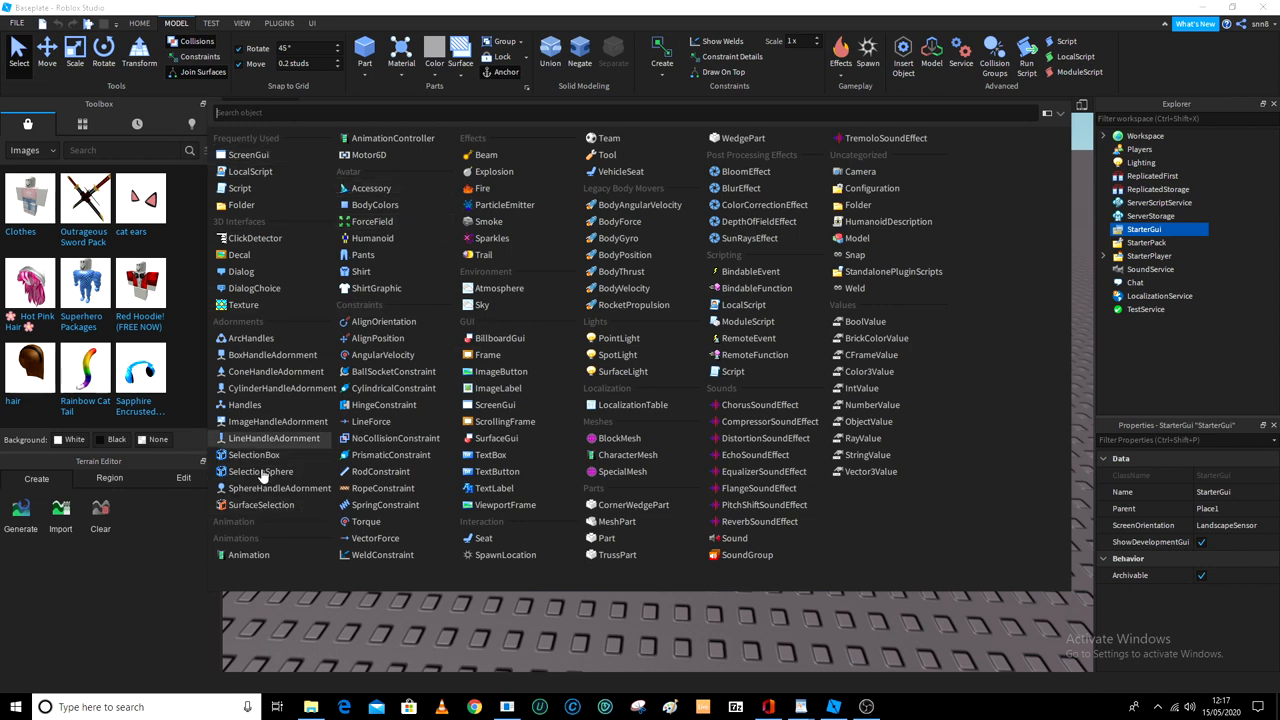
pyautogui.moveTo(243, 304)
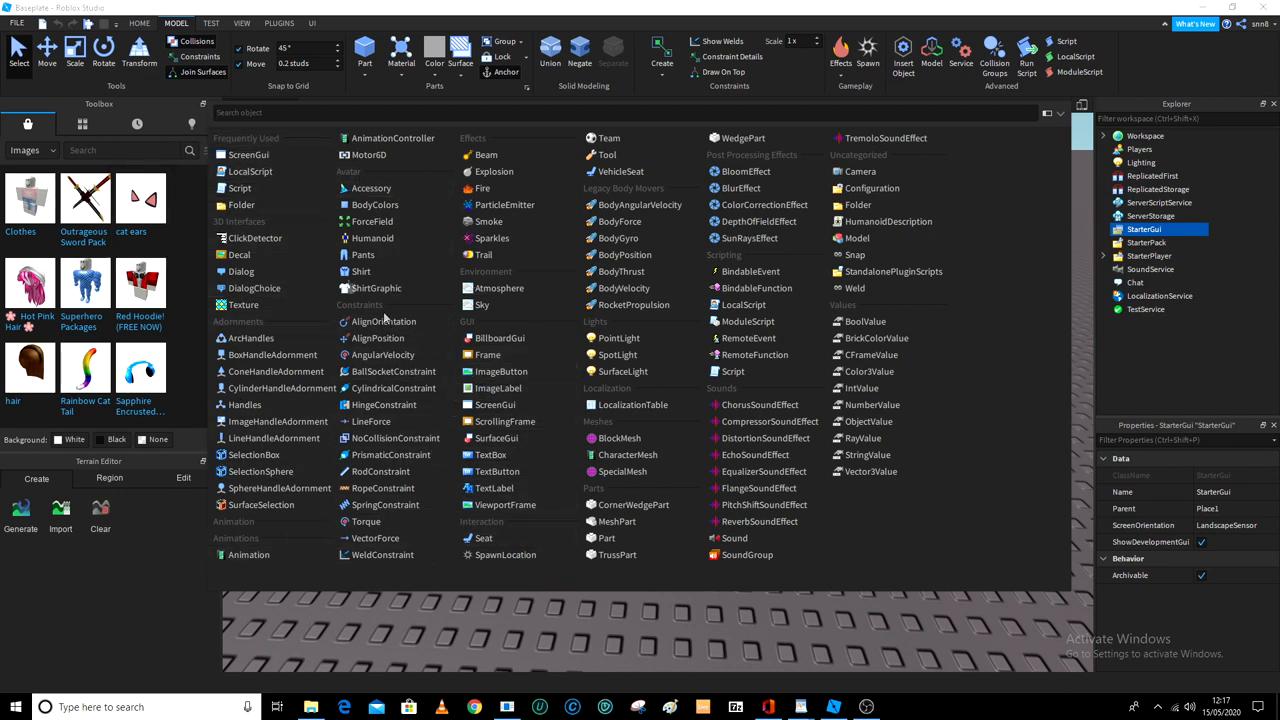
pyautogui.moveTo(494, 171)
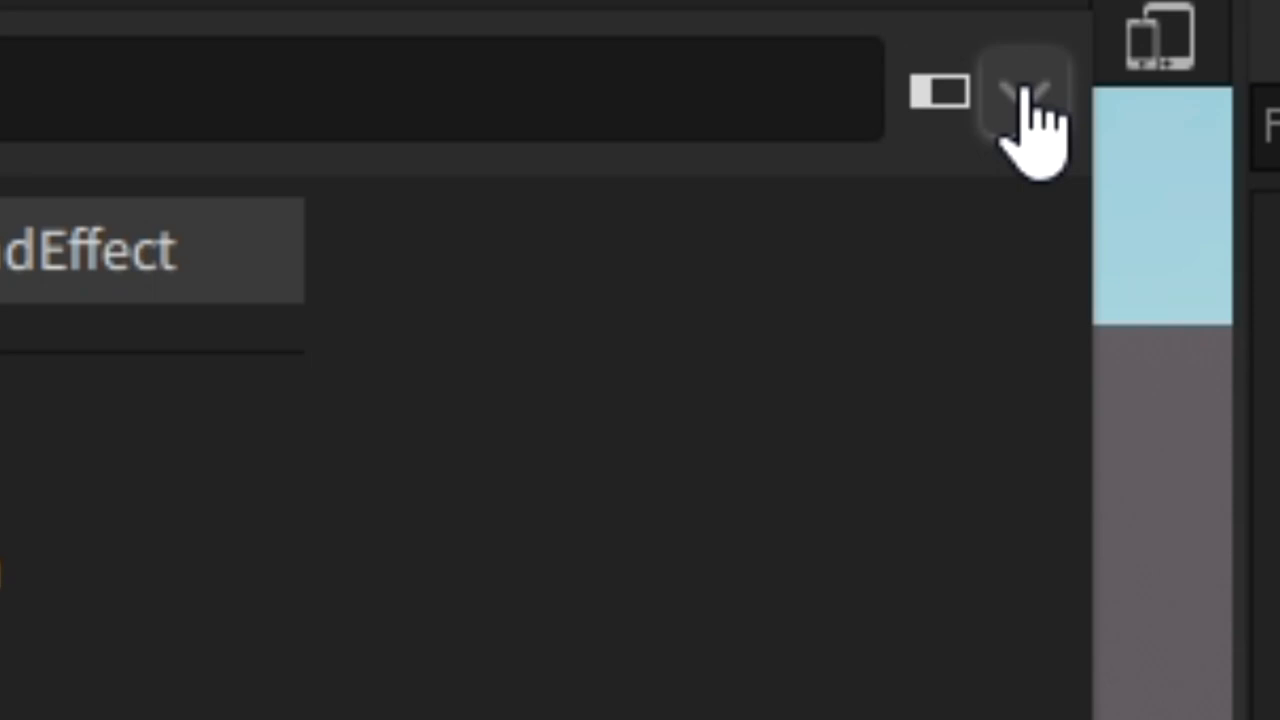
# Turn off recommended-only objects, insert a ClickDetector, and reopen StarterGui's insert list
pyautogui.click(1022, 92)
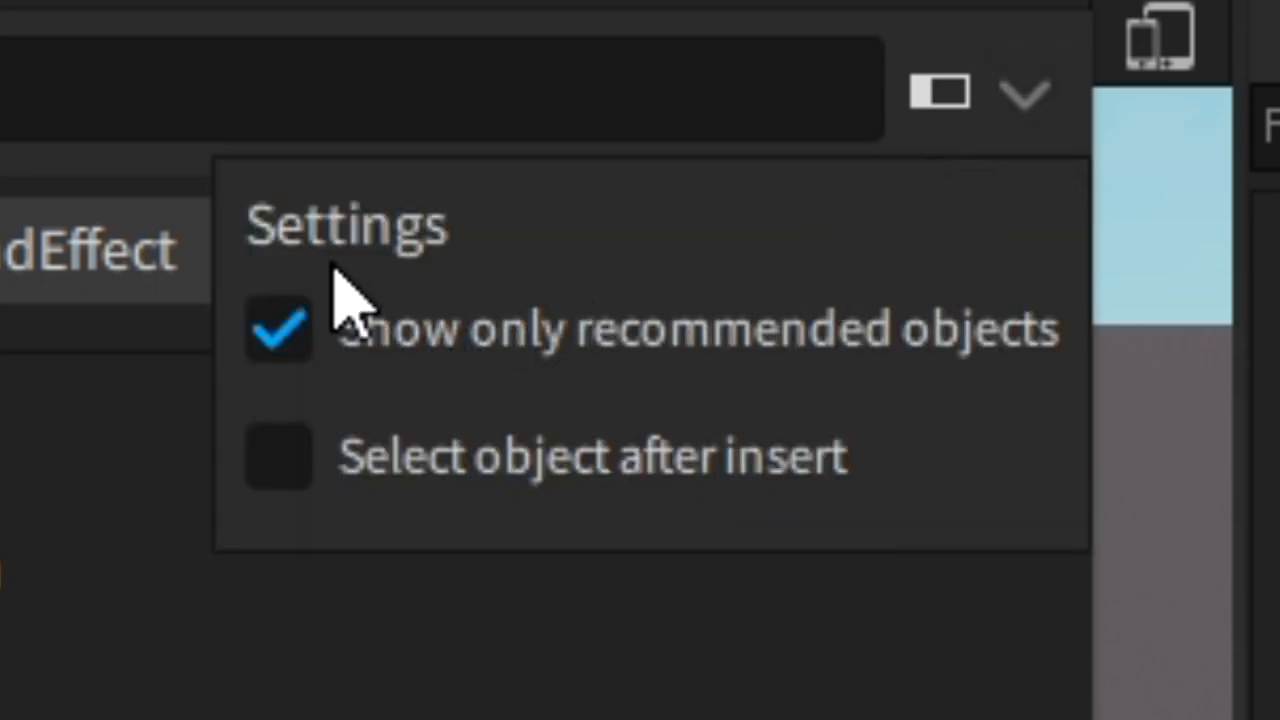
pyautogui.moveTo(390, 390)
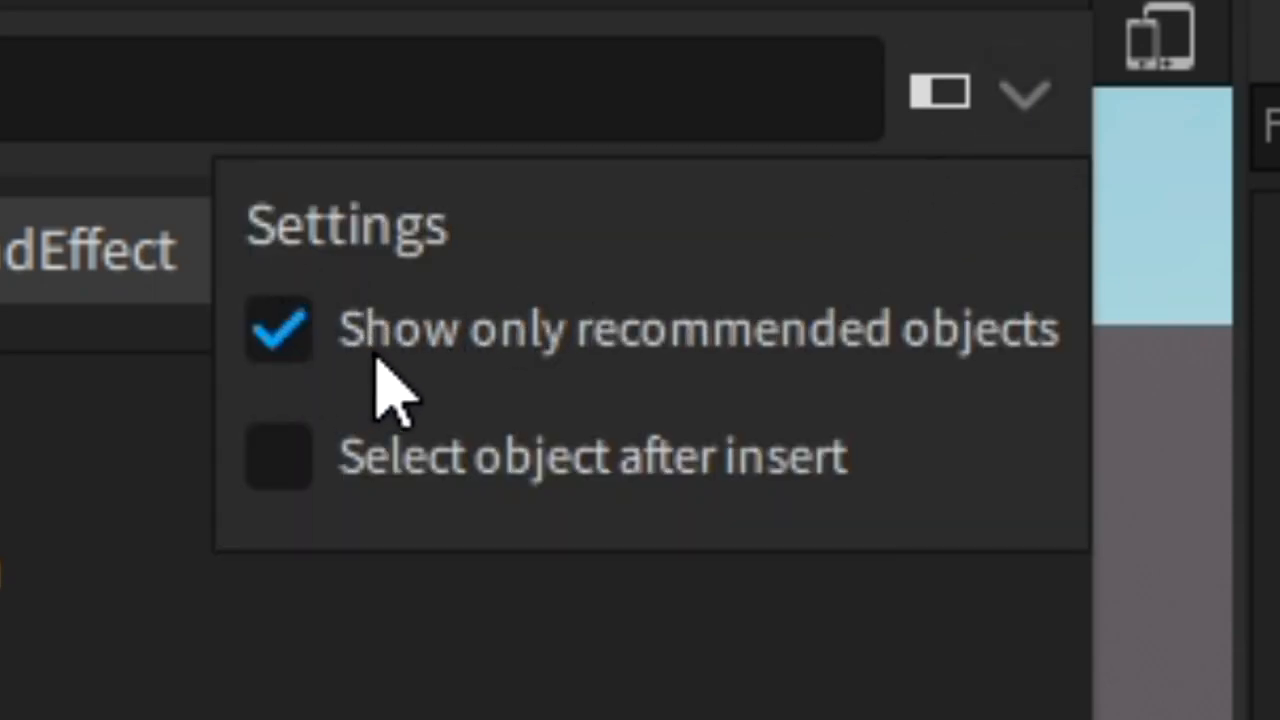
pyautogui.moveTo(290, 410)
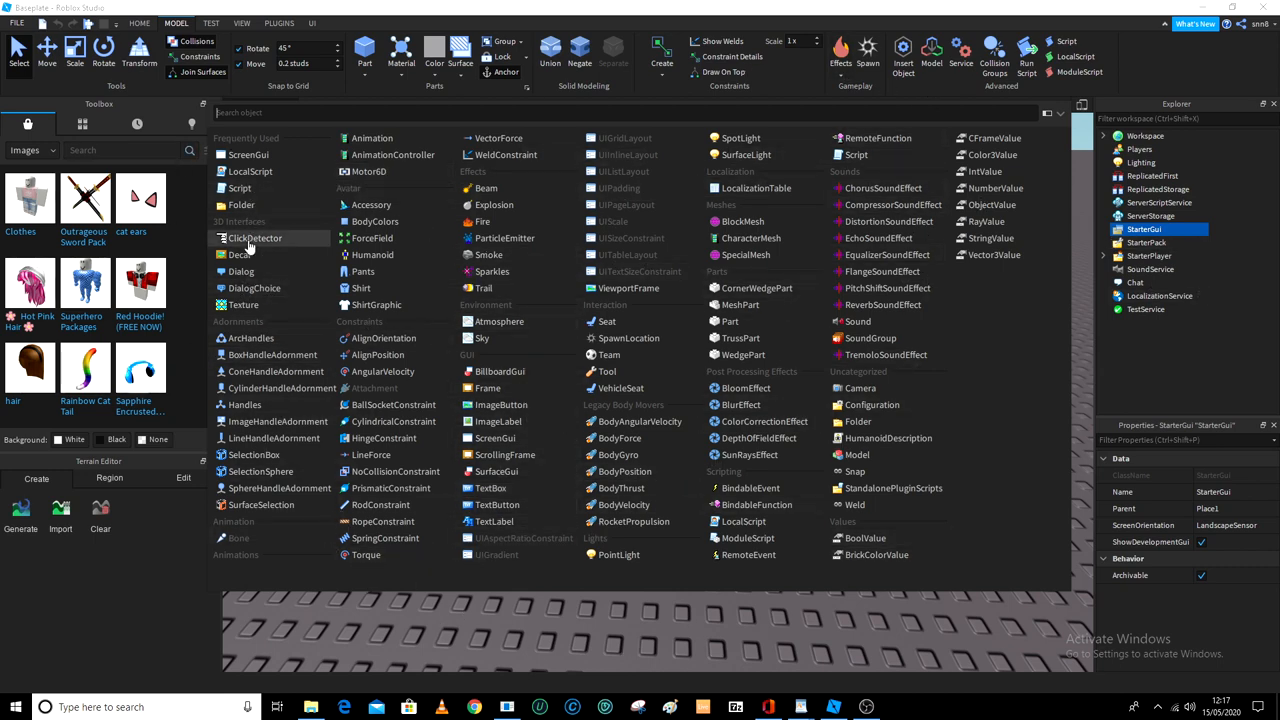
pyautogui.click(255, 238)
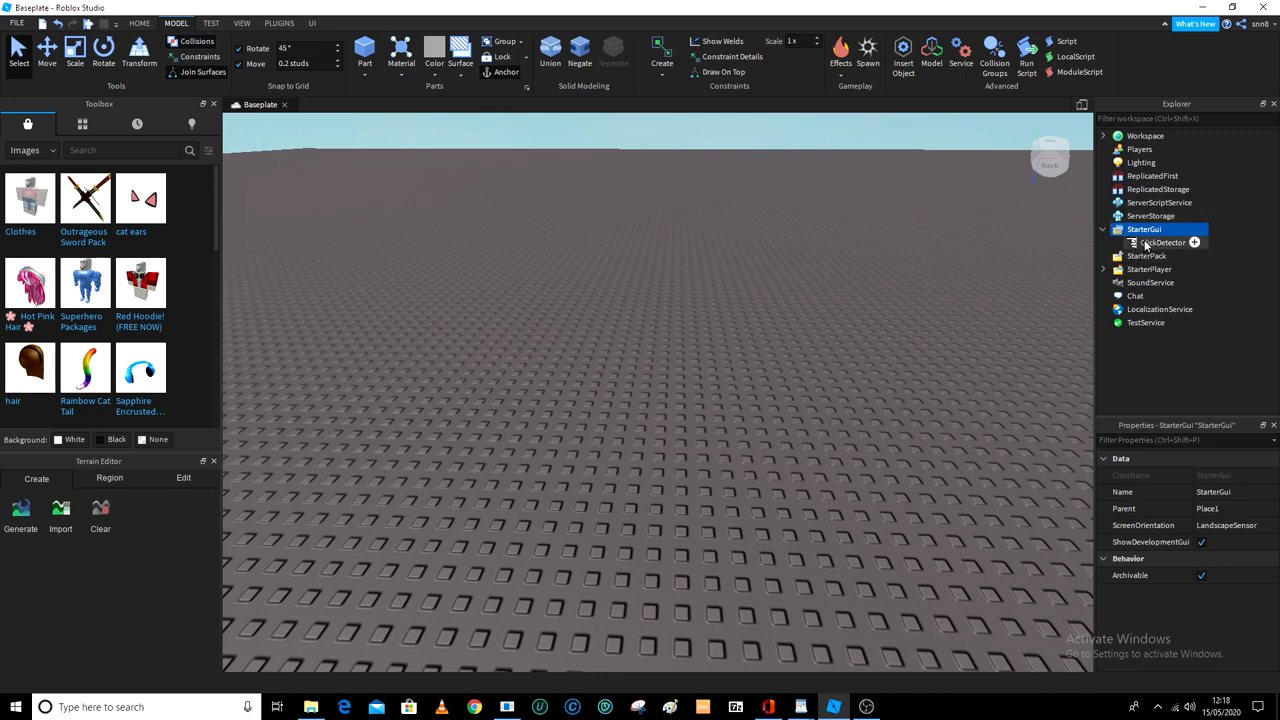
pyautogui.click(1162, 242)
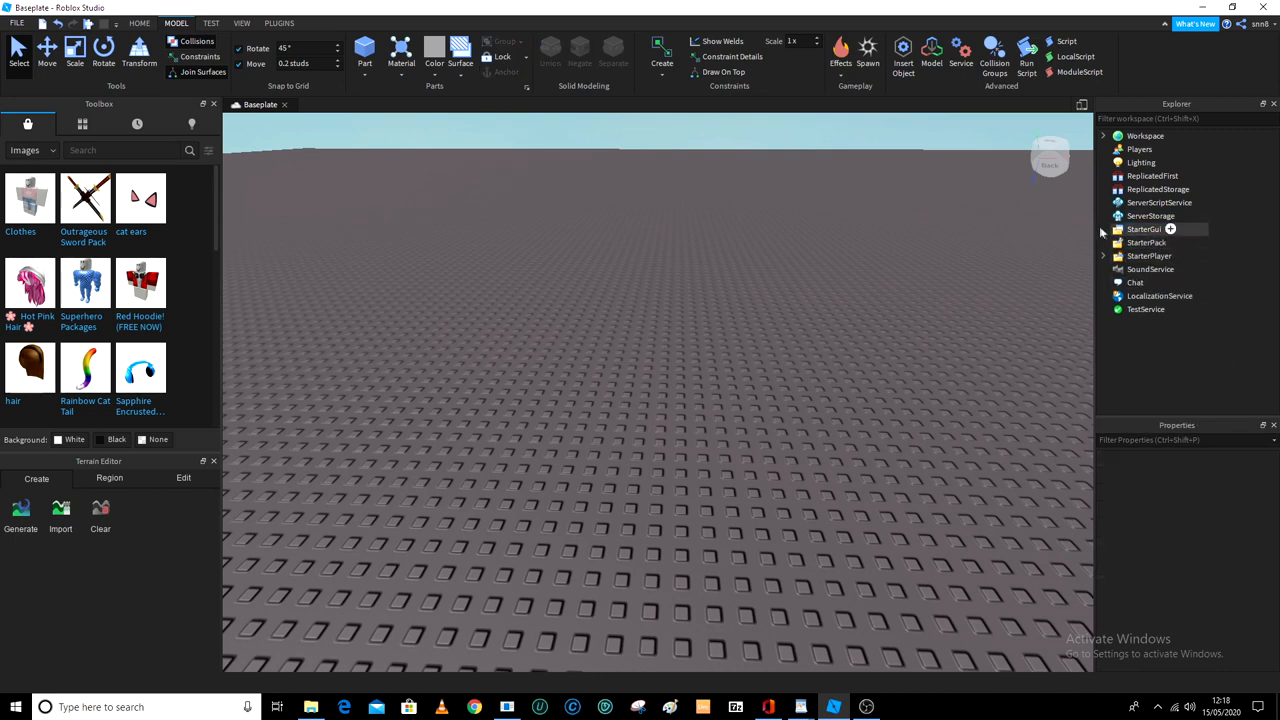
pyautogui.click(1150, 216)
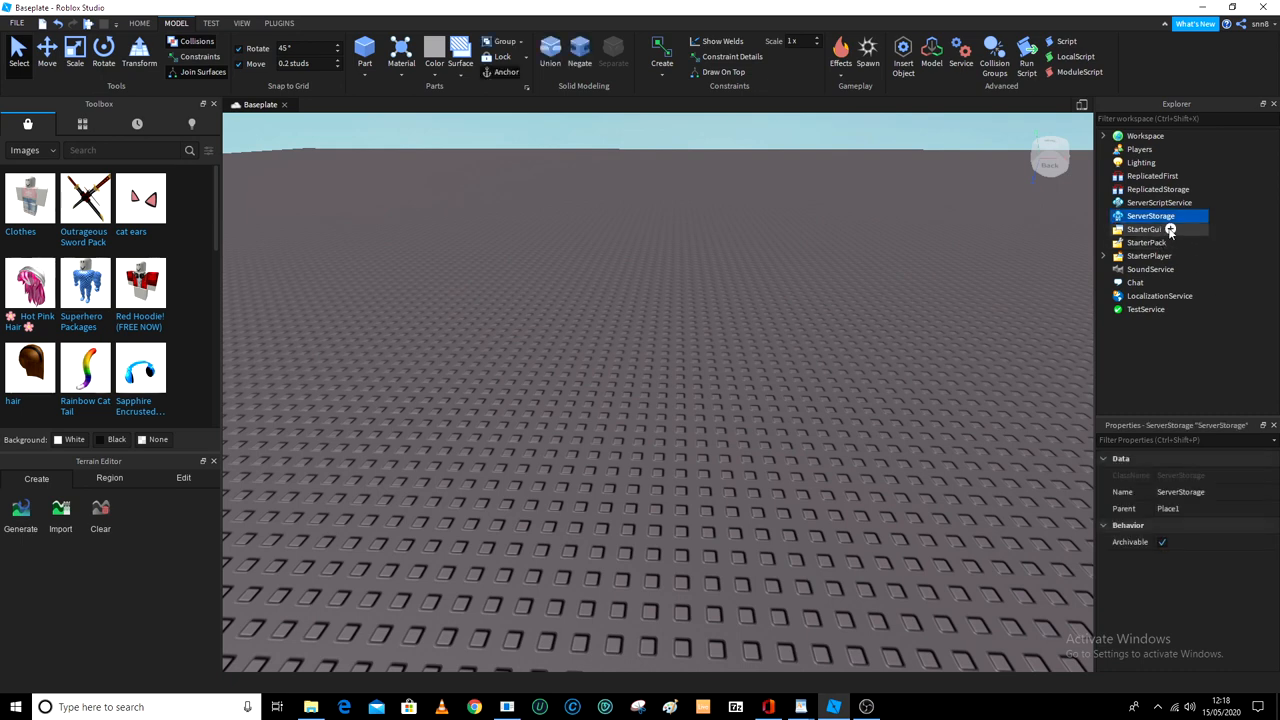
pyautogui.click(1170, 229)
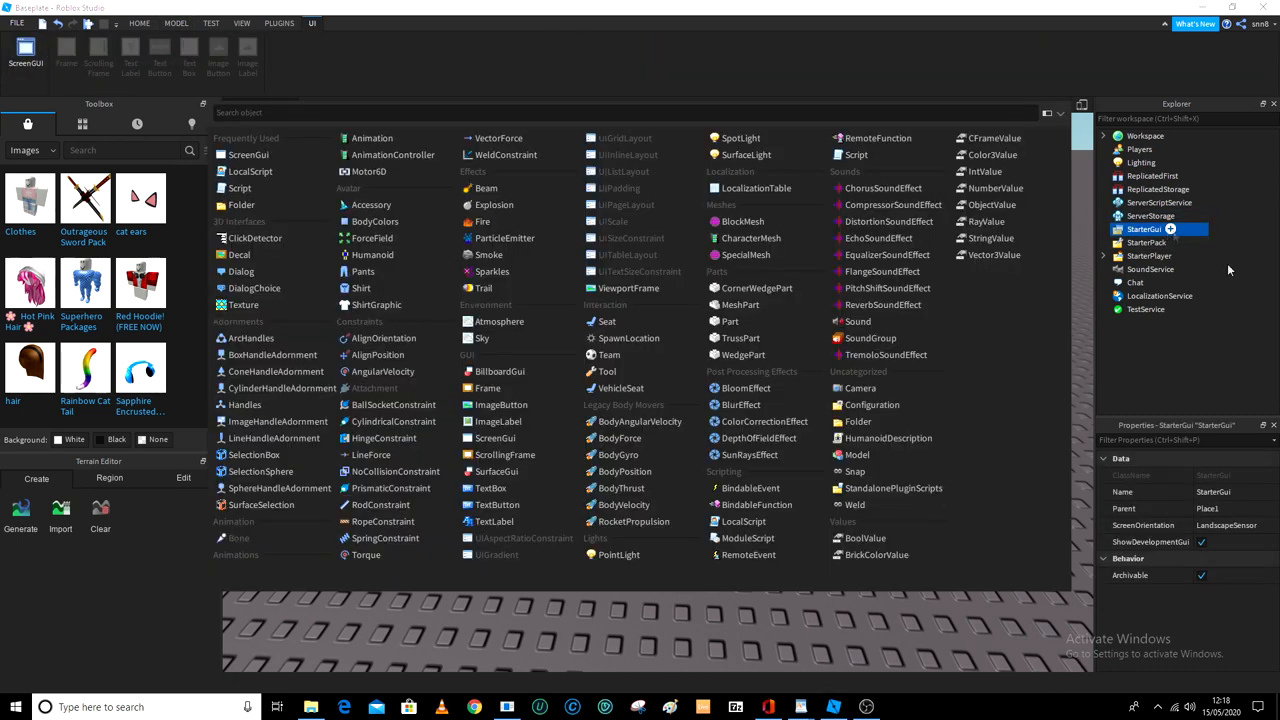